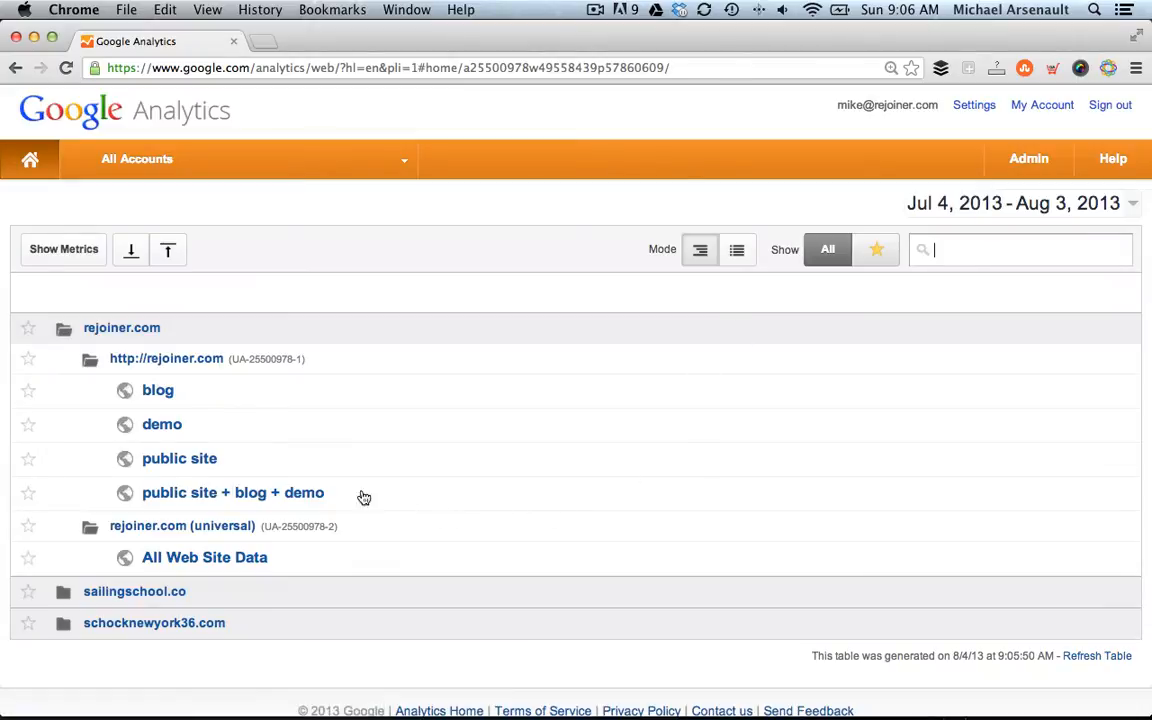
# - Select the 'public site + blog + demo' profile to reach its Audience Overview
pyautogui.click(232, 492)
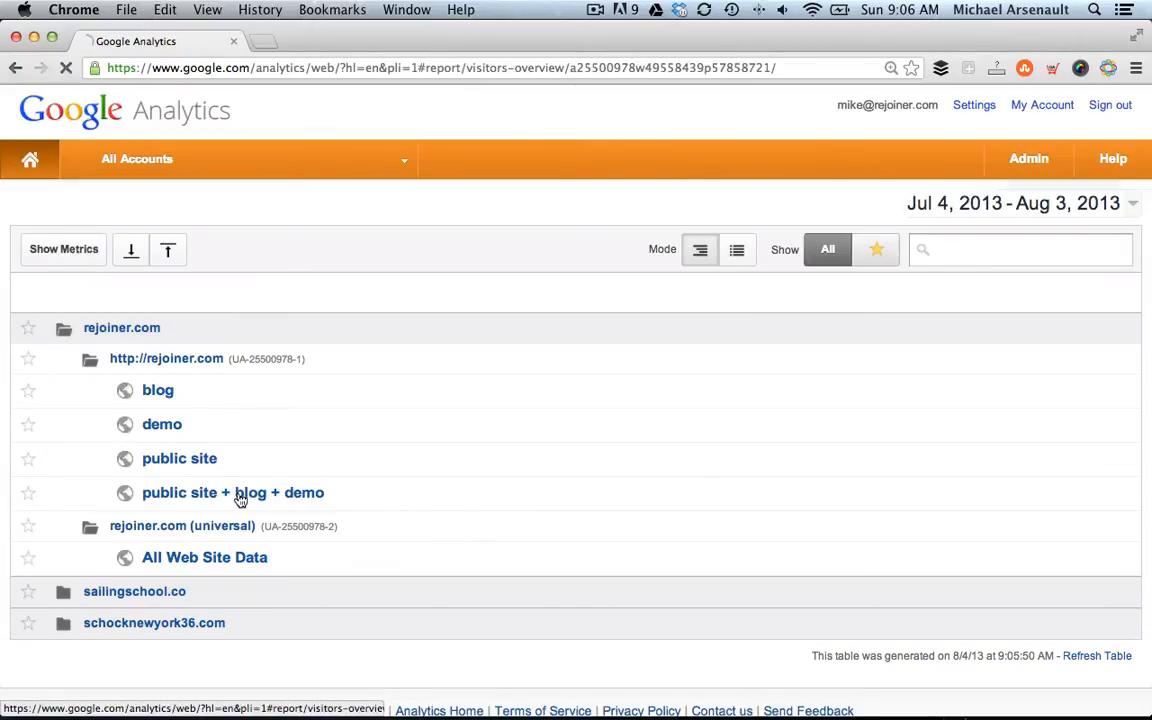
pyautogui.click(232, 492)
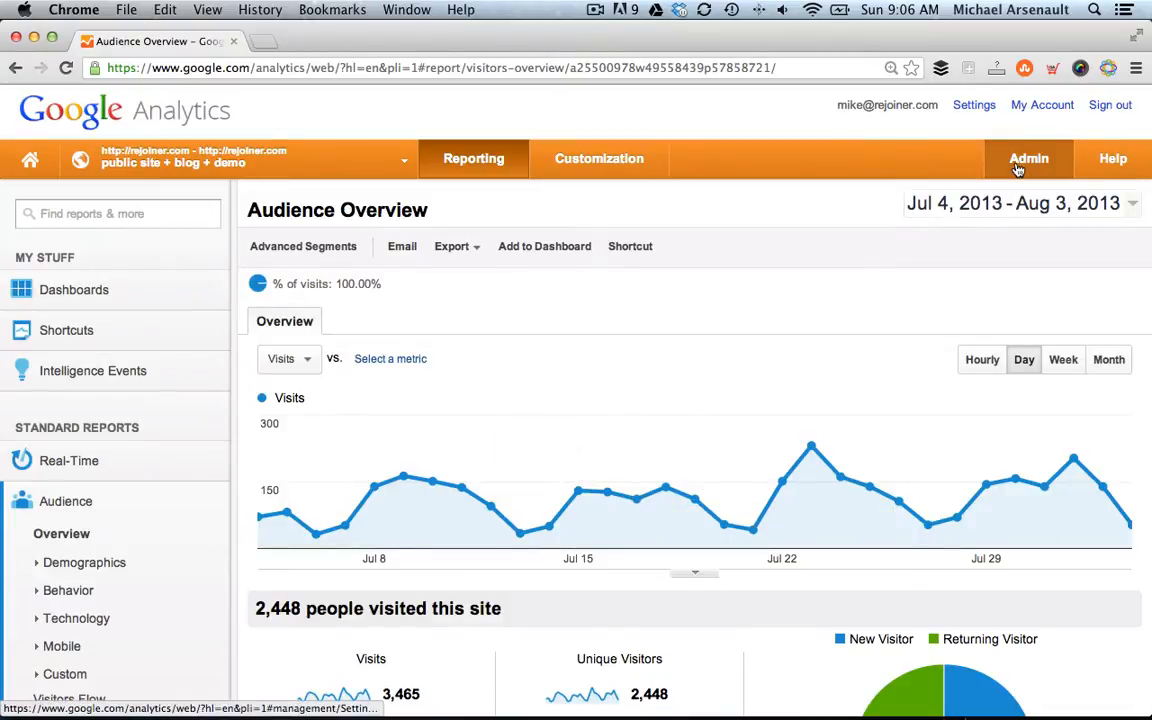
# - Go to Admin and list the view's five existing goals
pyautogui.click(1028, 158)
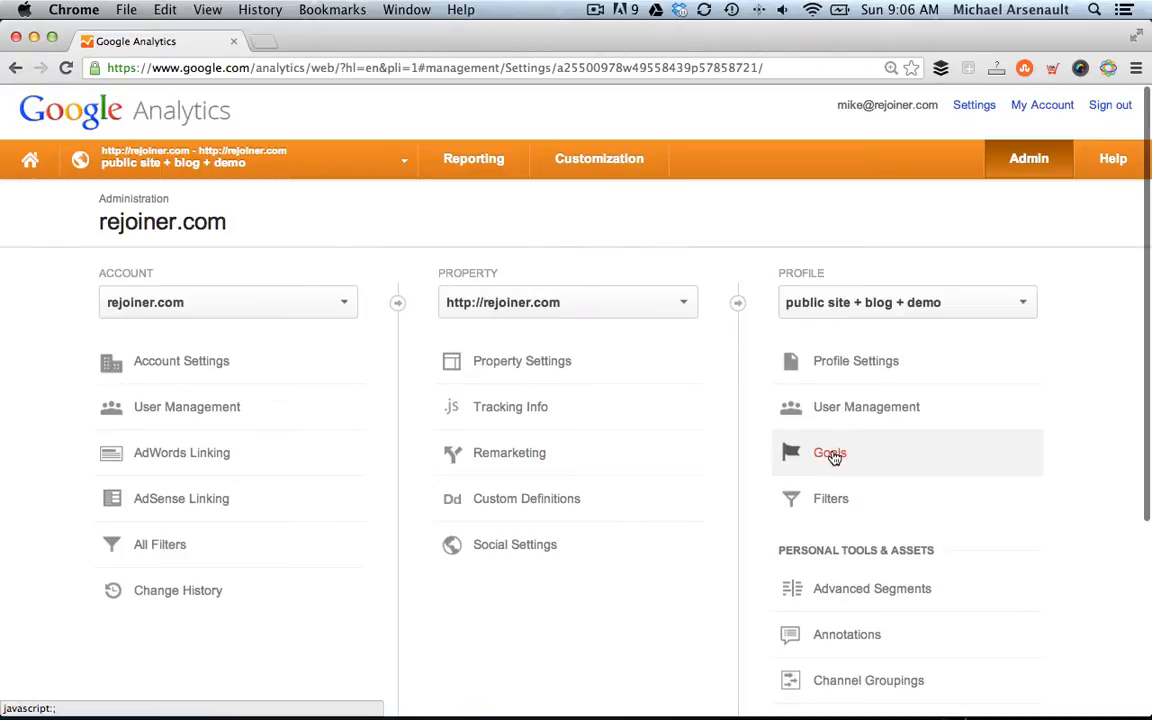
pyautogui.click(828, 452)
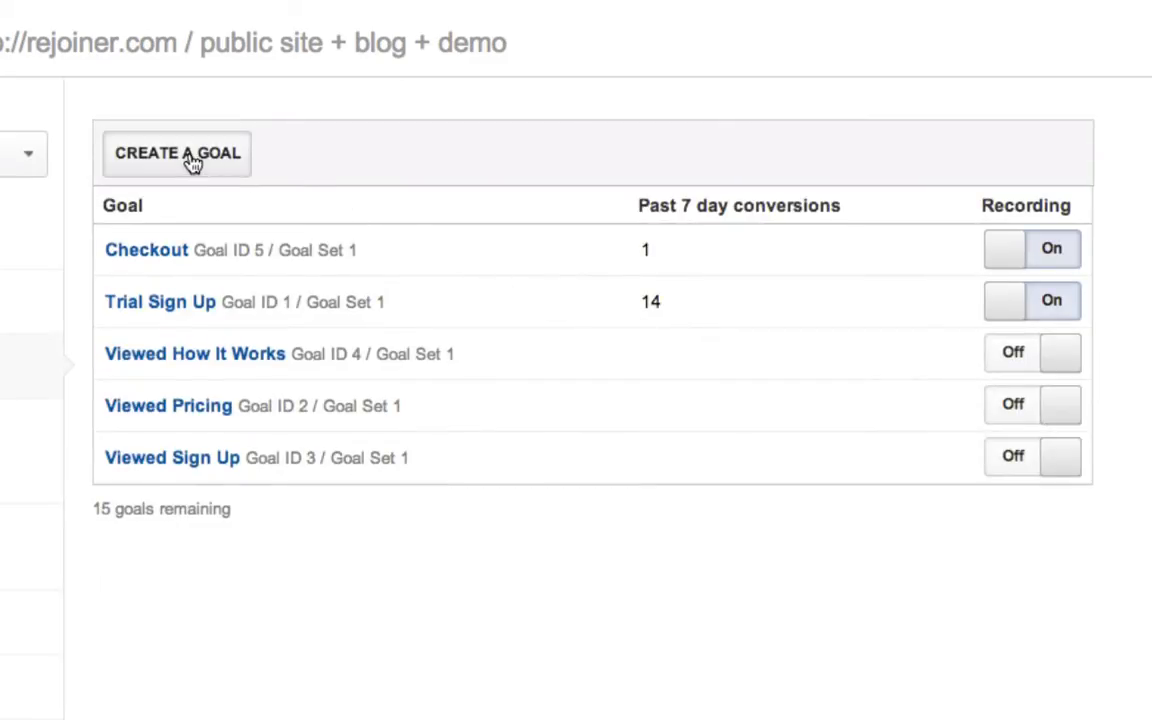
# - Create a new goal named 'Completed Order' of type Destination and continue to goal details
pyautogui.click(176, 152)
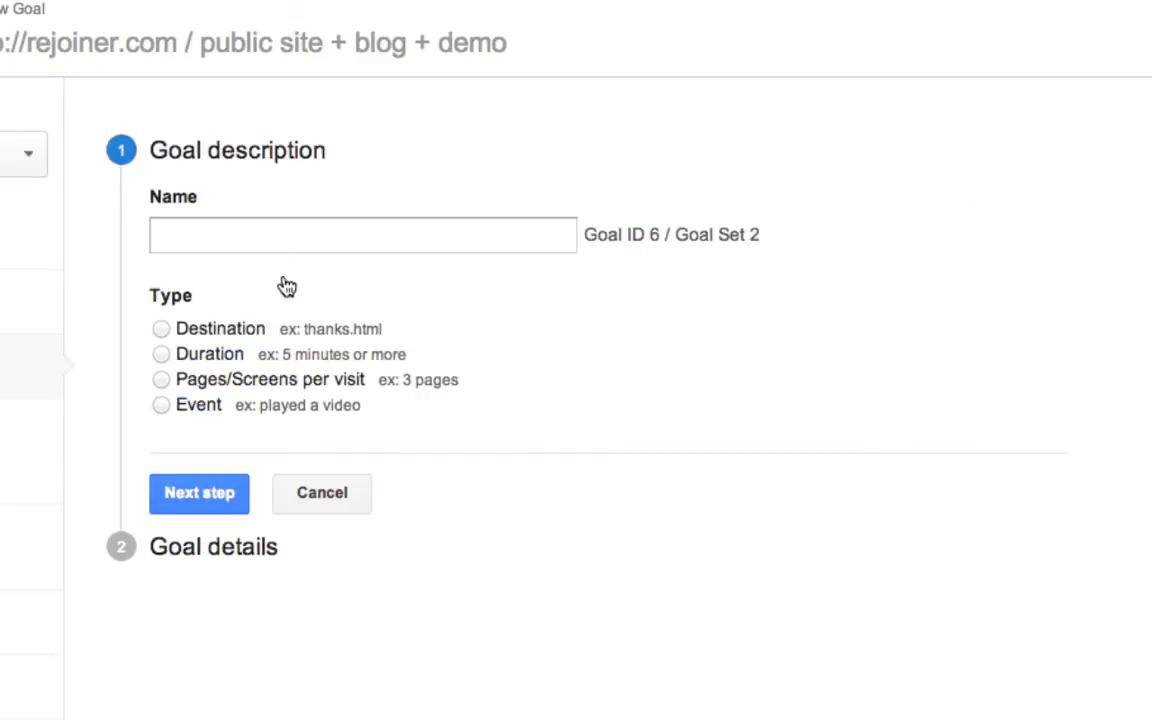
pyautogui.click(362, 236)
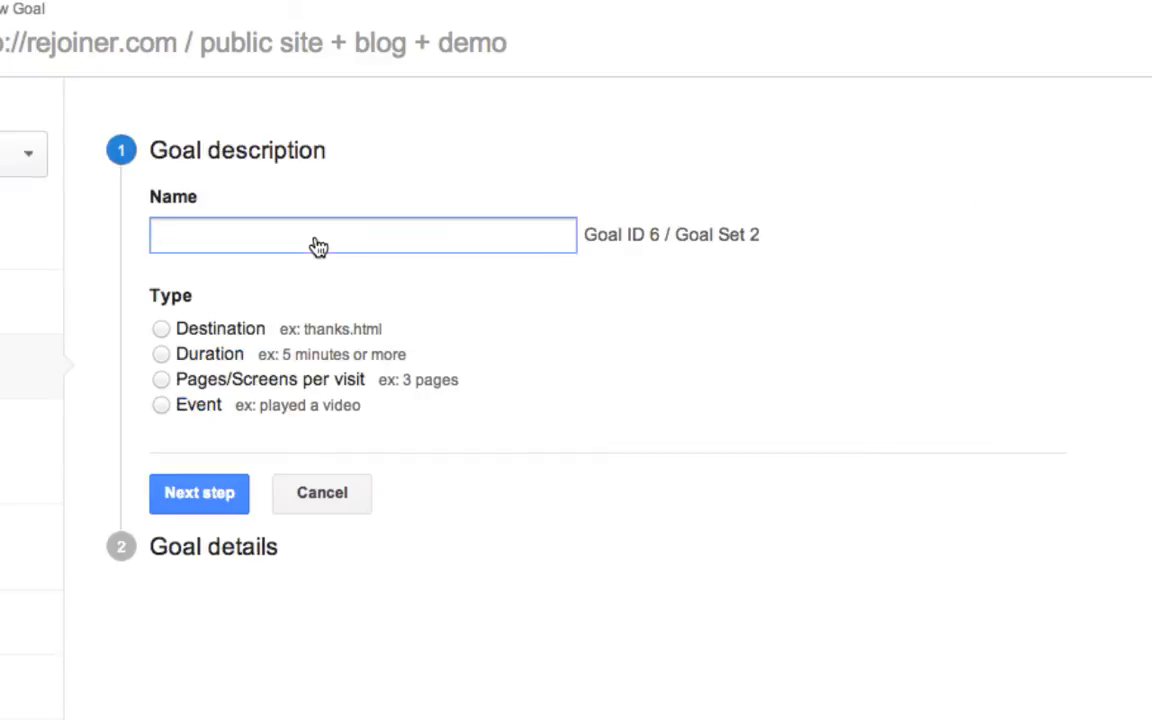
pyautogui.click(362, 234)
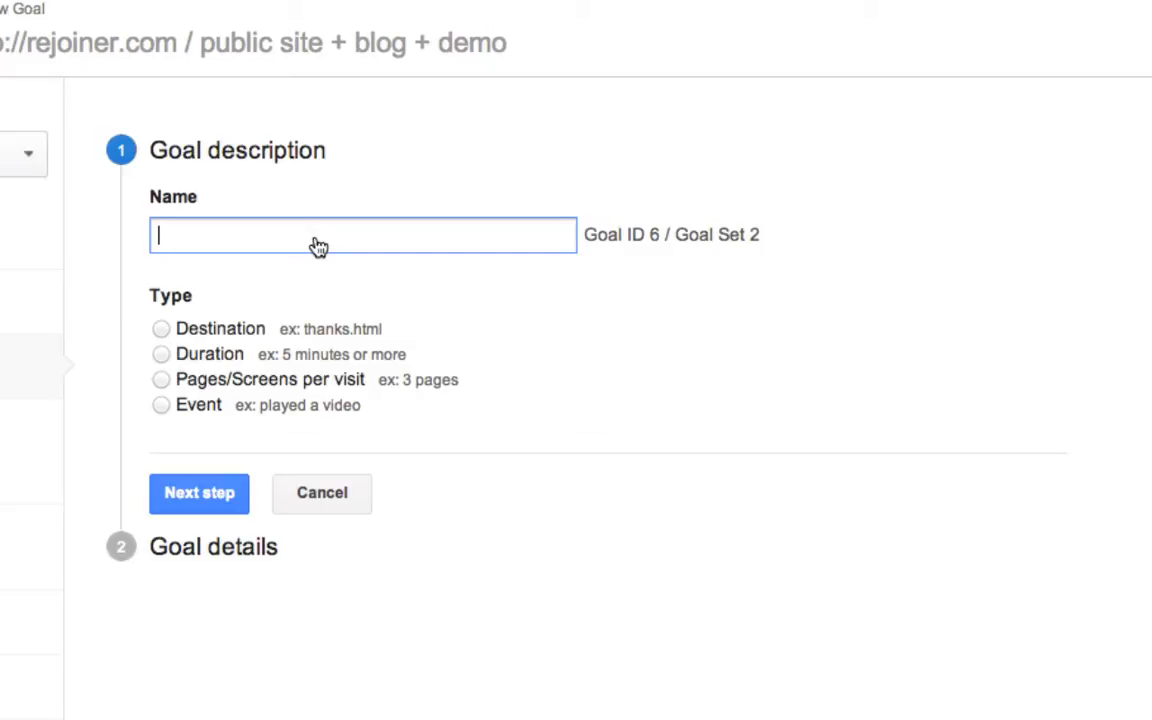
pyautogui.write('Completed O')
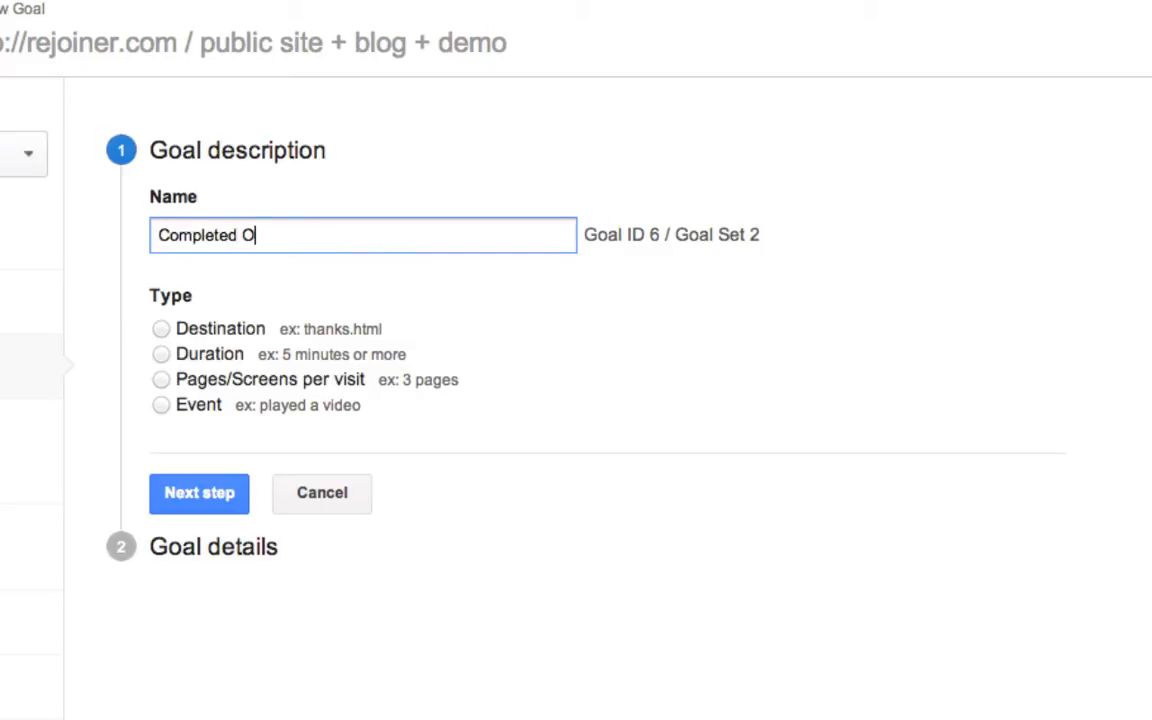
pyautogui.write('rder')
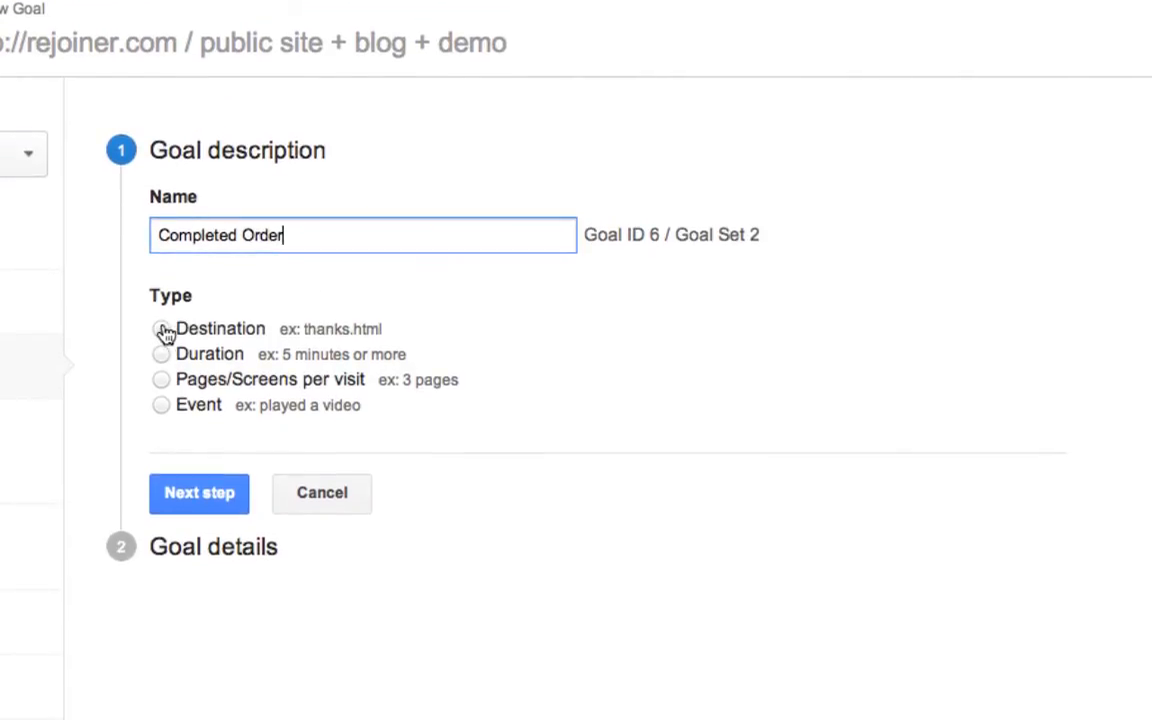
pyautogui.click(160, 328)
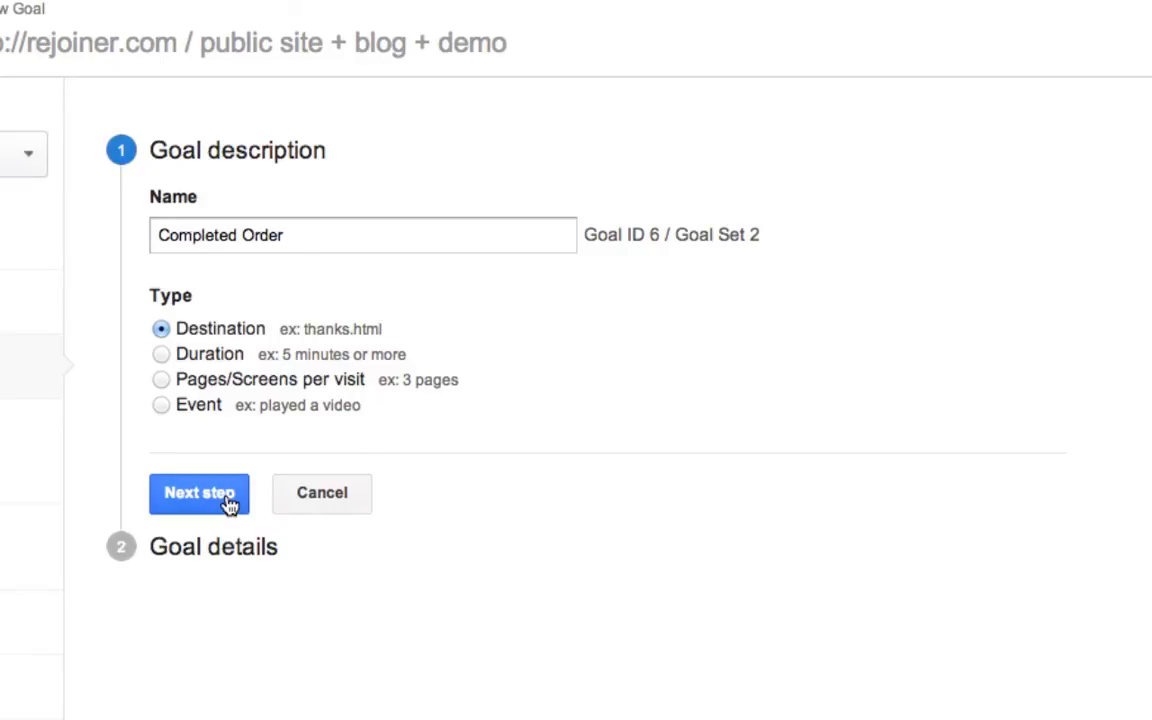
pyautogui.click(200, 492)
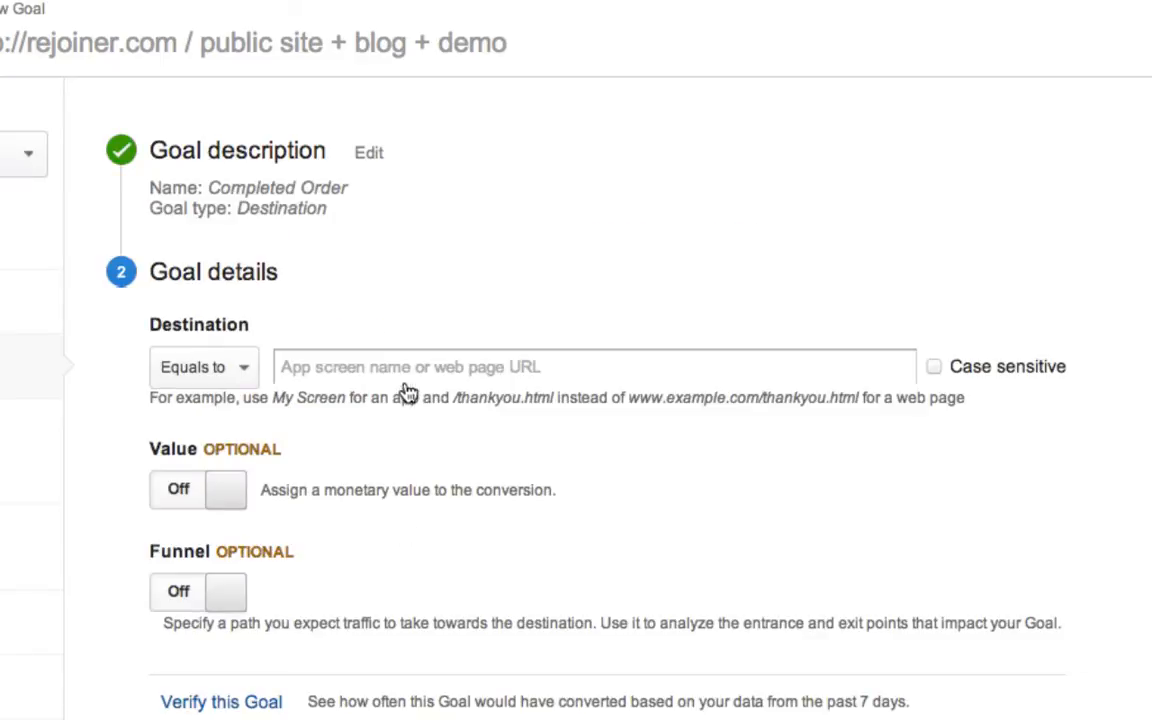
# - Set the destination to equal '/checkout/success/', leaving value off
pyautogui.write('/checkout/su')
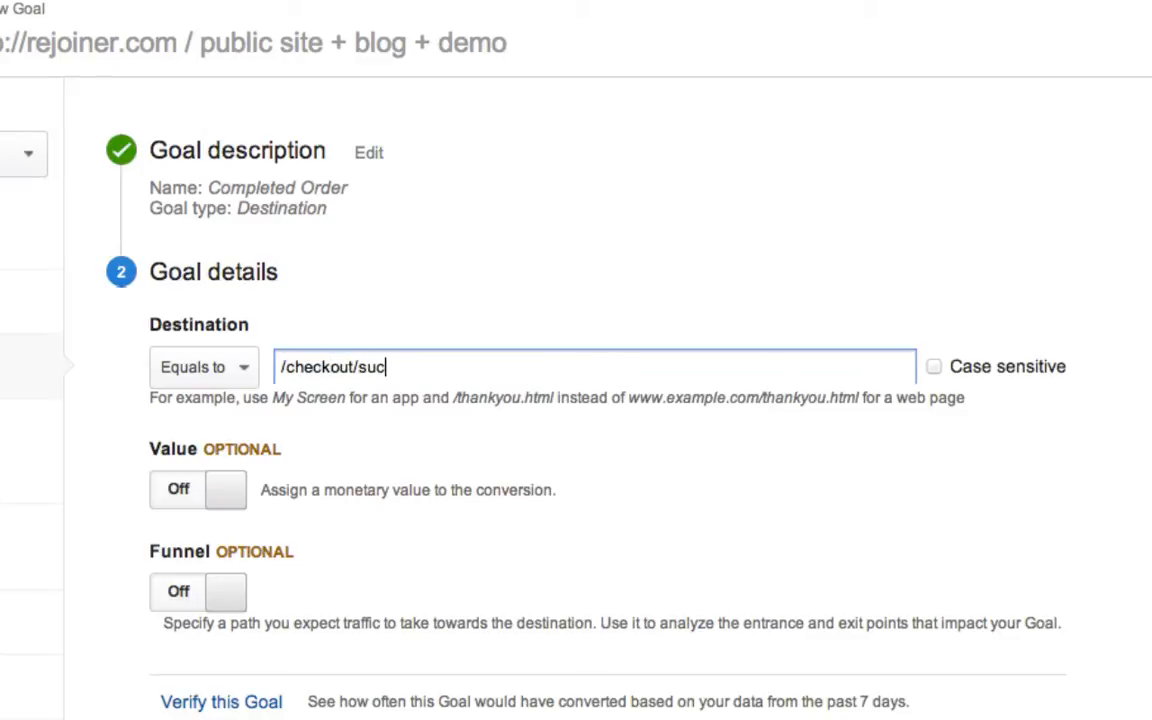
pyautogui.write('cess/')
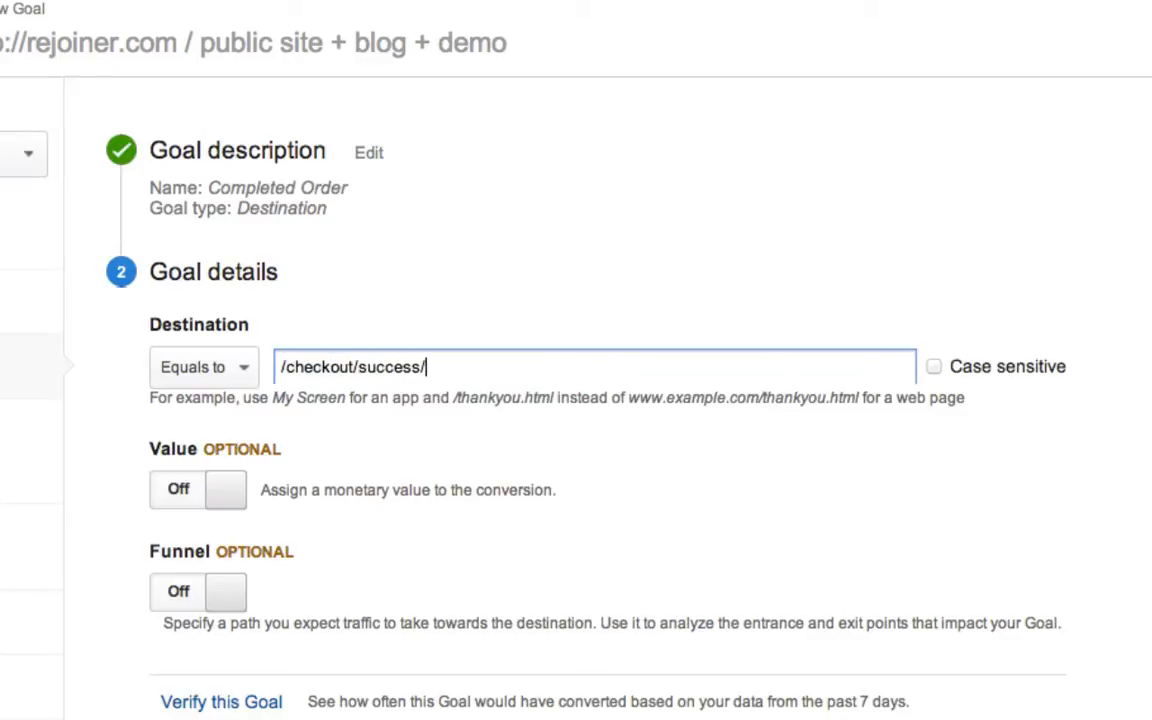
pyautogui.scroll(-3)
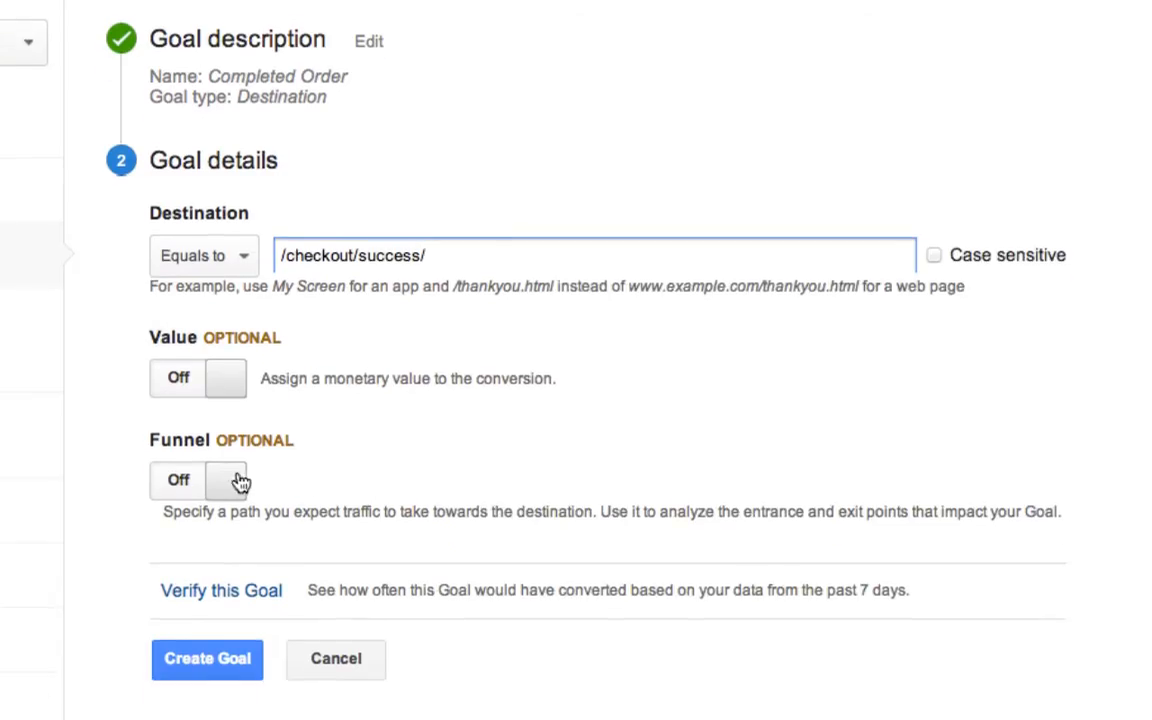
# - Turn the funnel on with step 1 'Cart Page' at /checkout/cart/
pyautogui.click(224, 480)
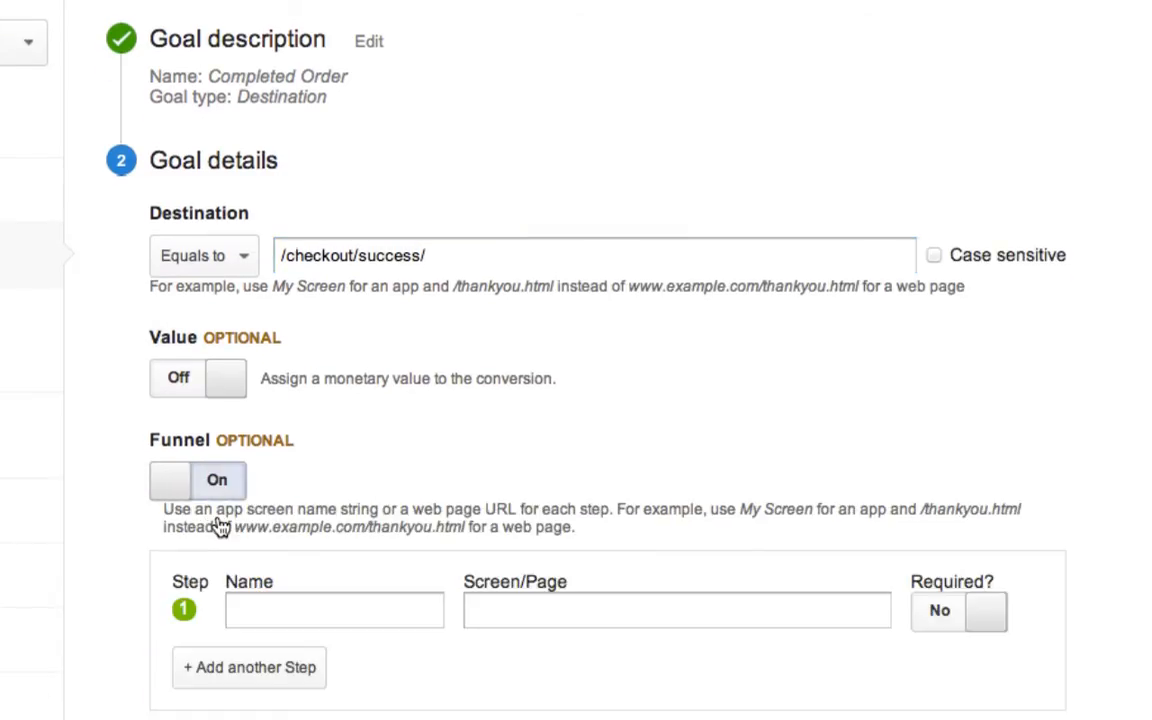
pyautogui.click(334, 610)
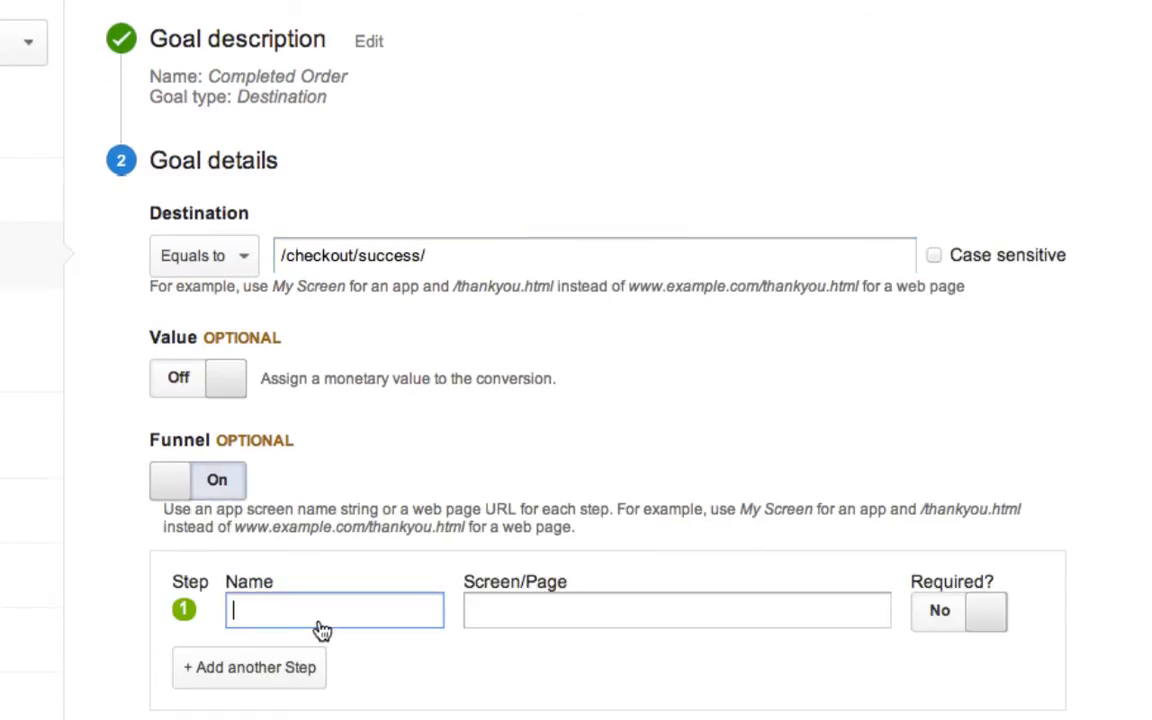
pyautogui.write('Cart Page')
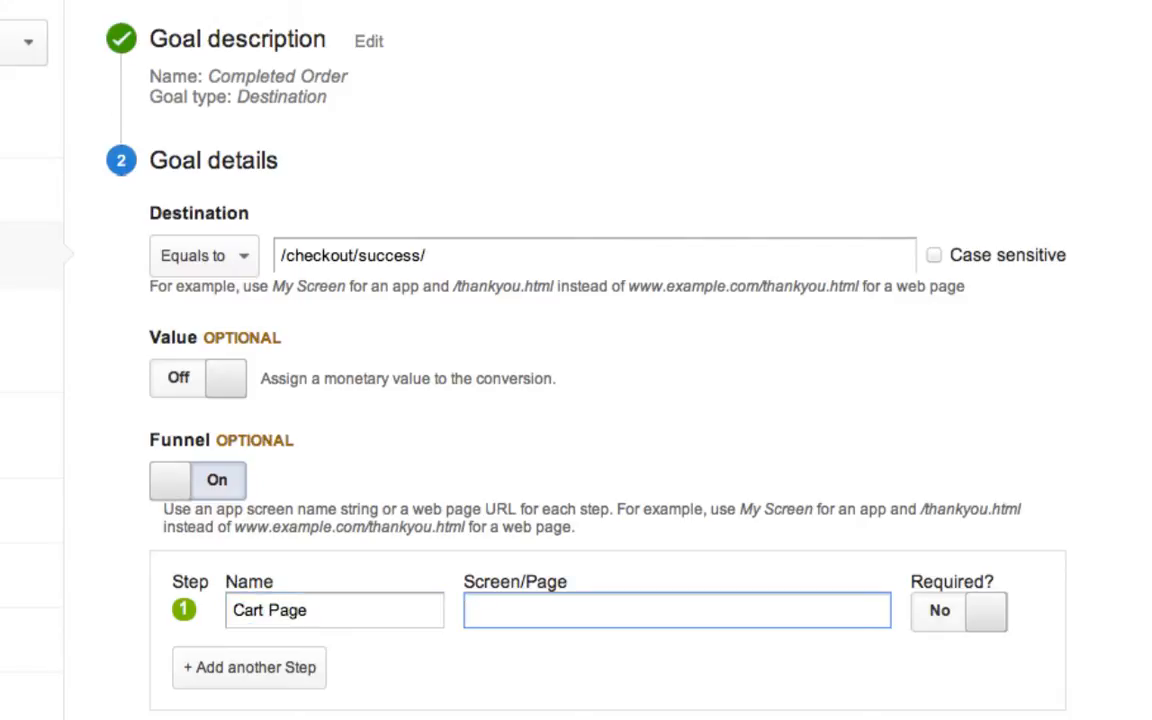
pyautogui.write('/checkout/cart')
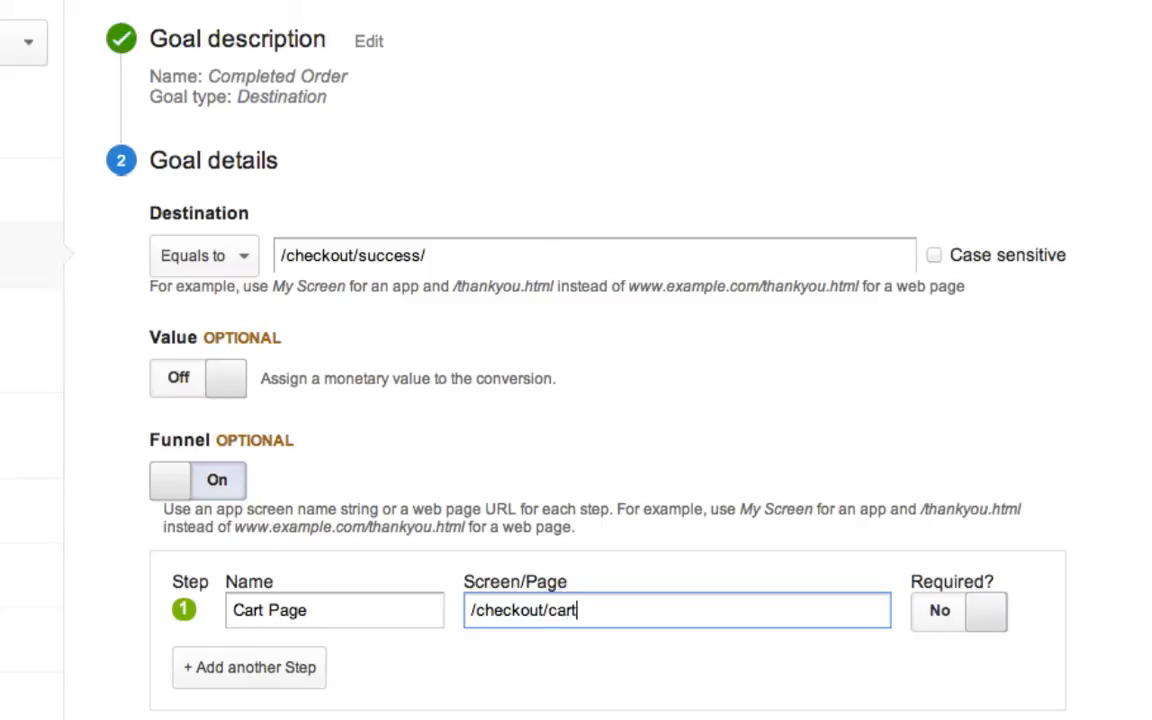
# - Add step 2 'Checkout Page' at /checkout/onepage/
pyautogui.click(248, 668)
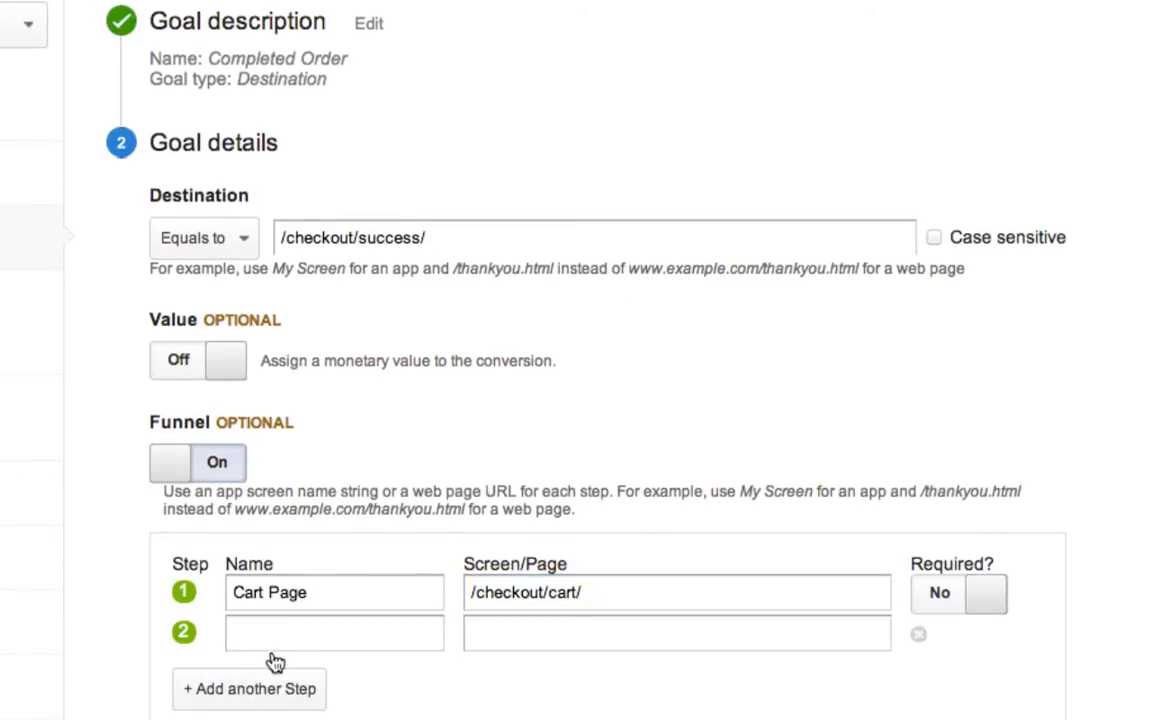
pyautogui.write('Checkout Page')
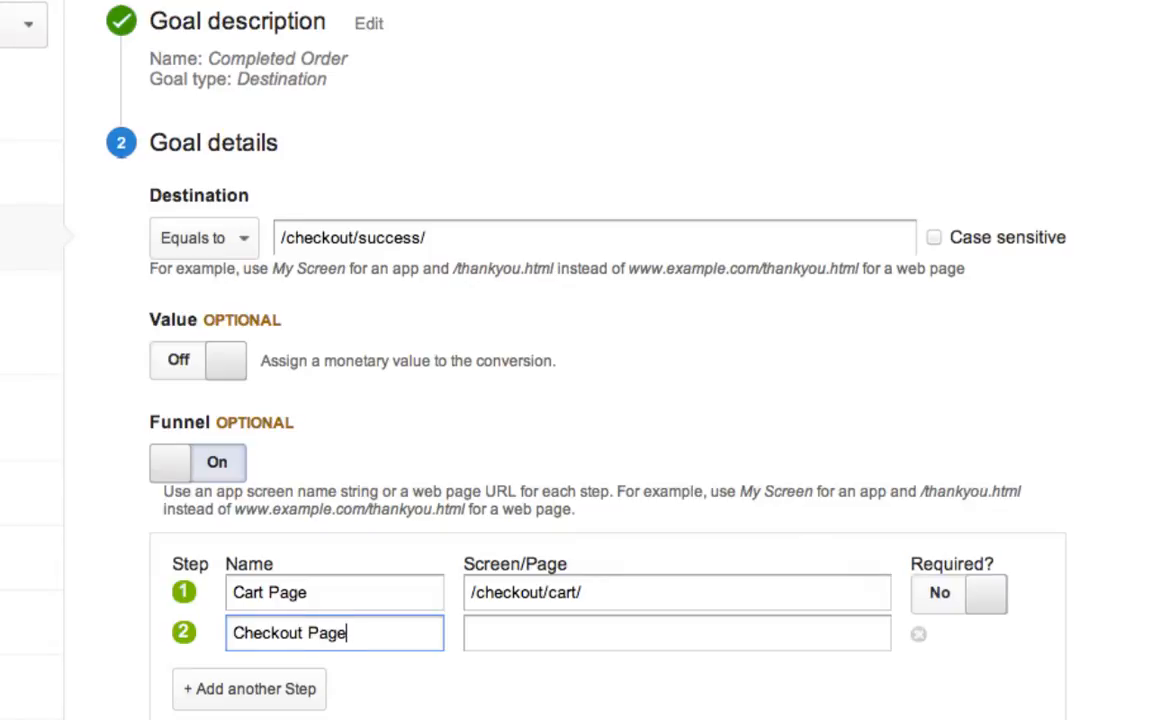
pyautogui.write('/')
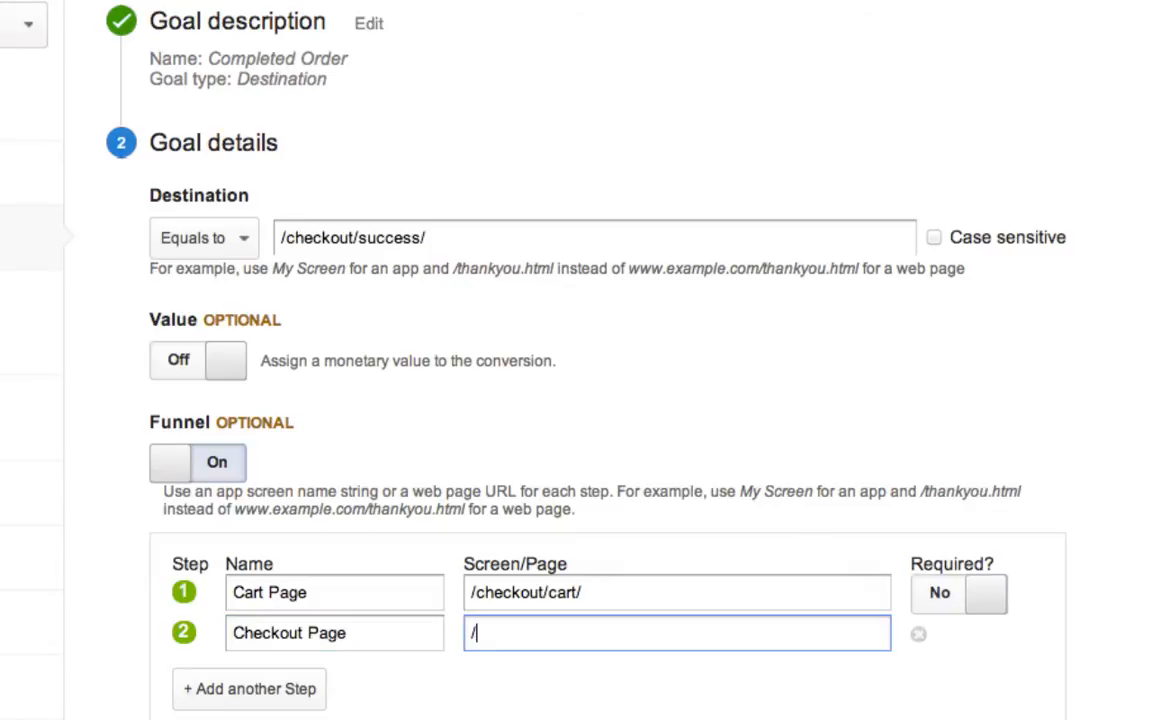
pyautogui.write('checkout/onepage/')
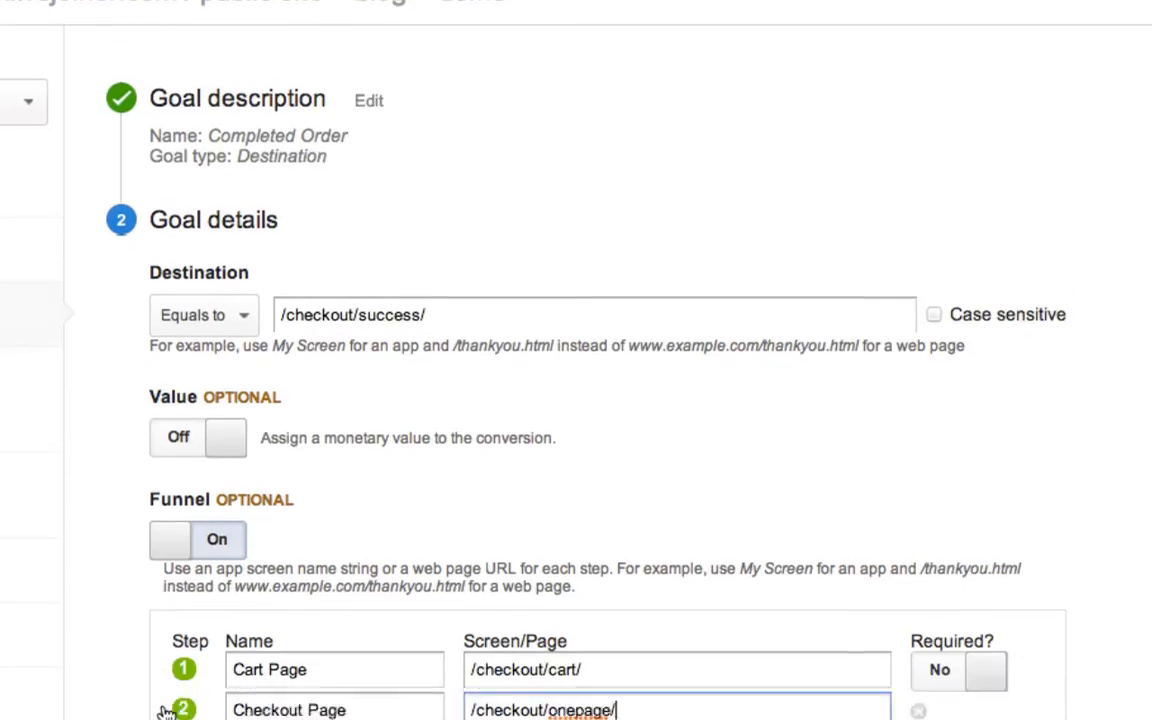
pyautogui.scroll(-3)
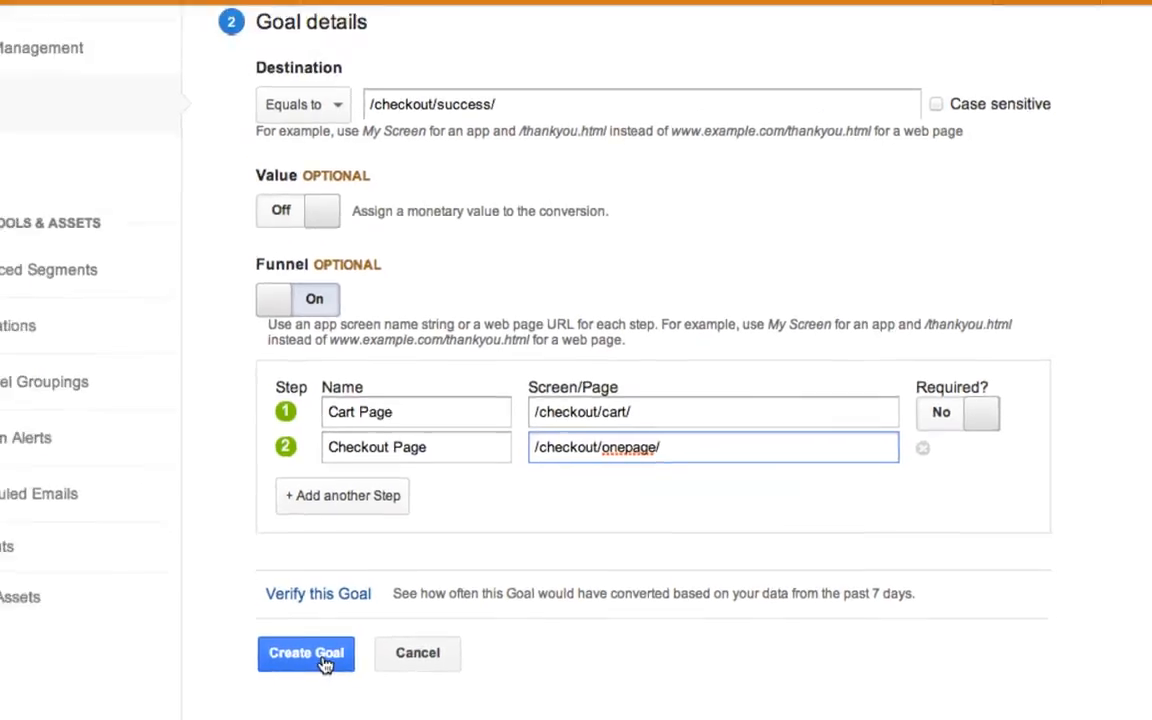
# - Create the goal as goal 6, review its saved funnel settings, then return to reports
pyautogui.click(306, 652)
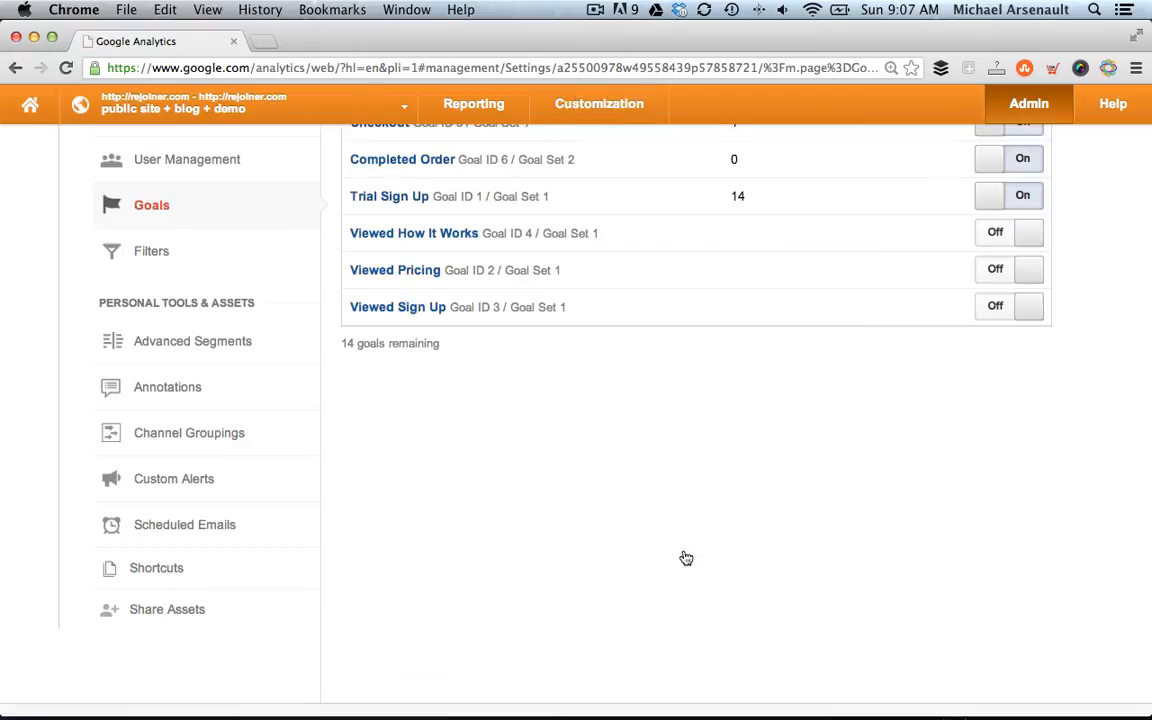
pyautogui.moveTo(714, 410)
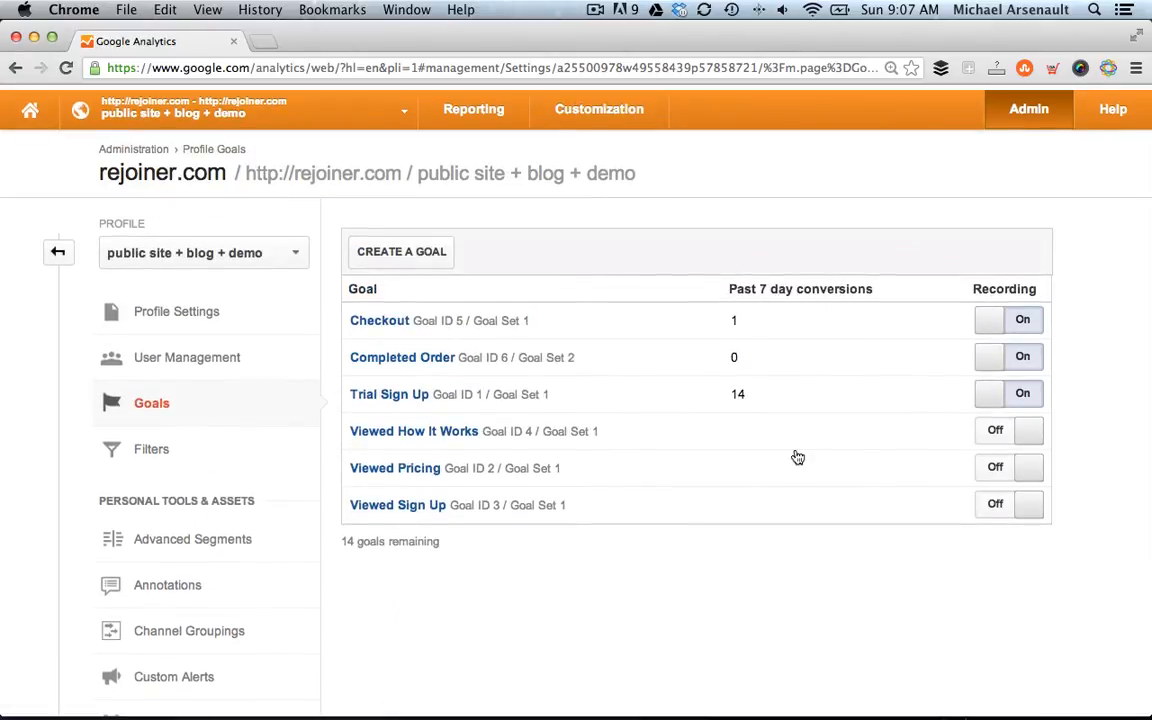
pyautogui.moveTo(442, 374)
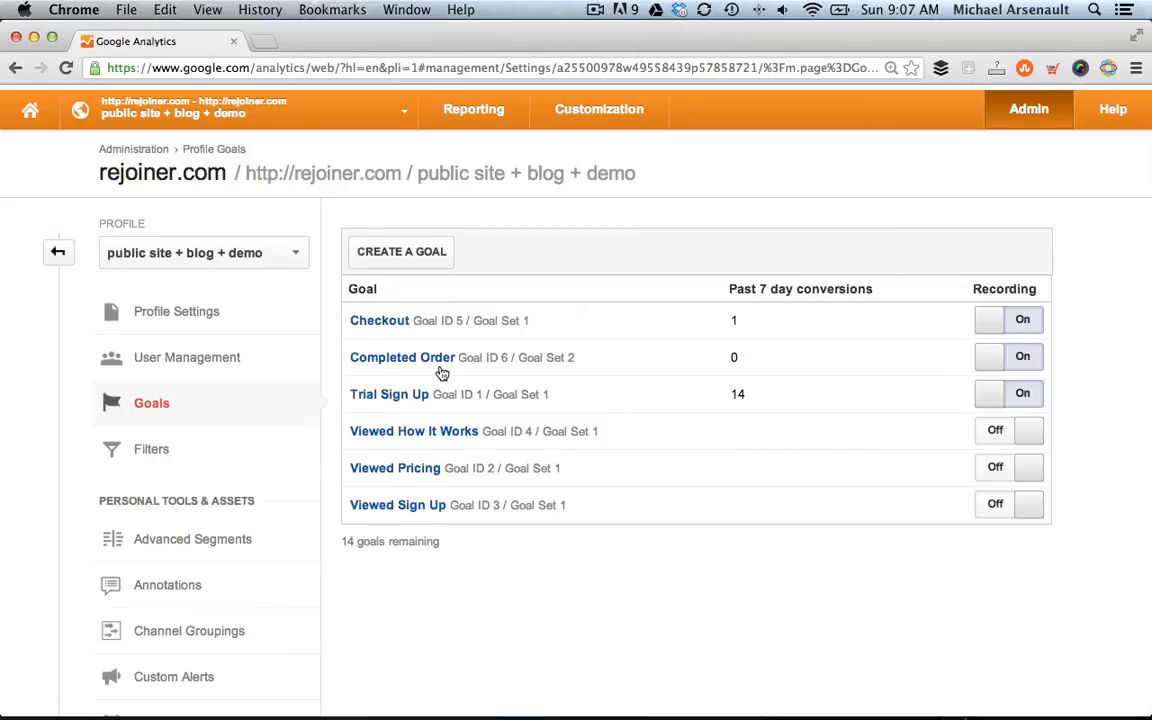
pyautogui.click(402, 356)
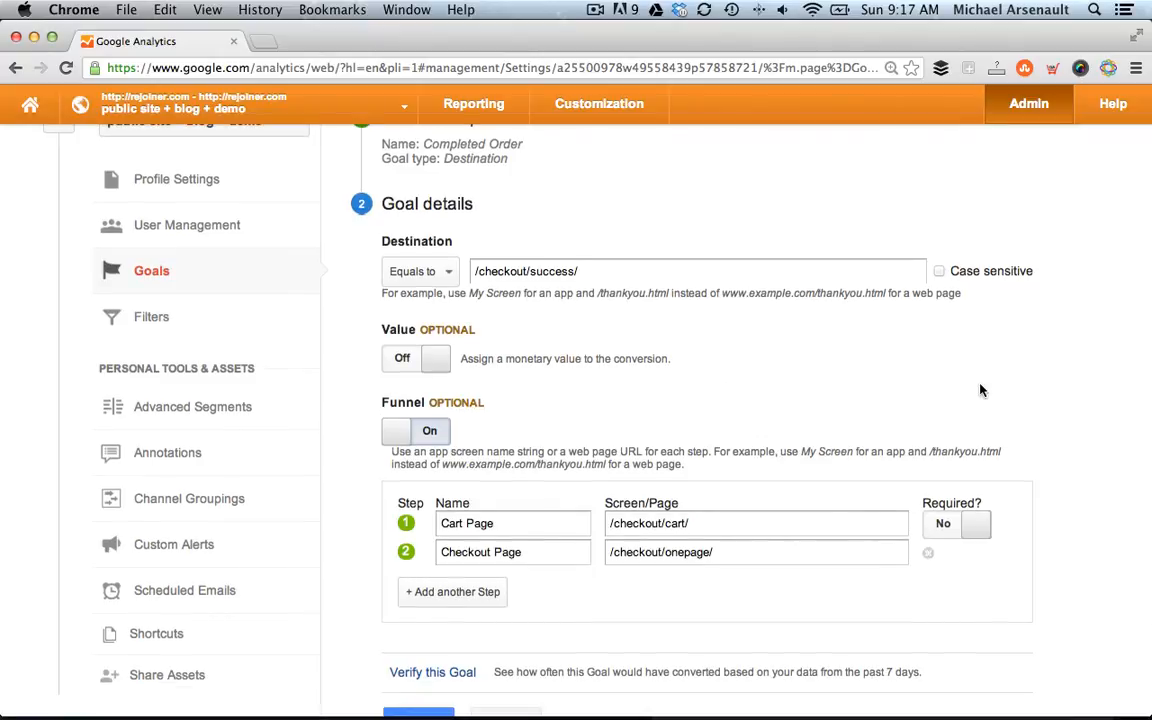
pyautogui.moveTo(984, 390)
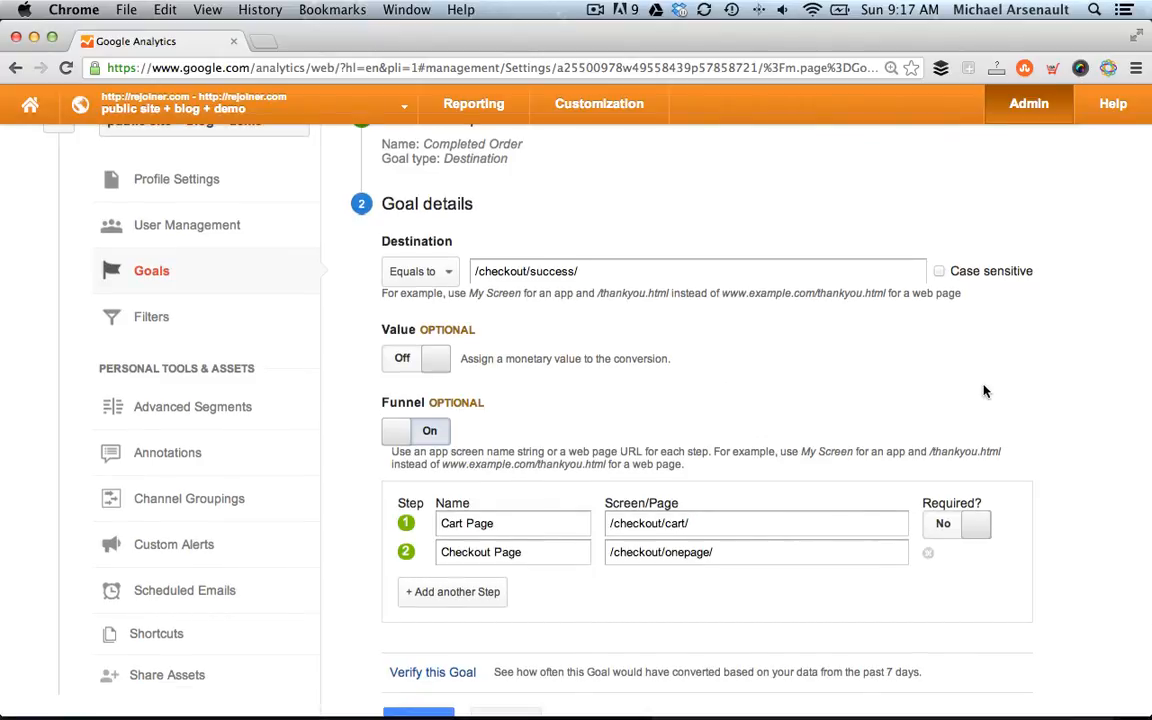
pyautogui.moveTo(1012, 380)
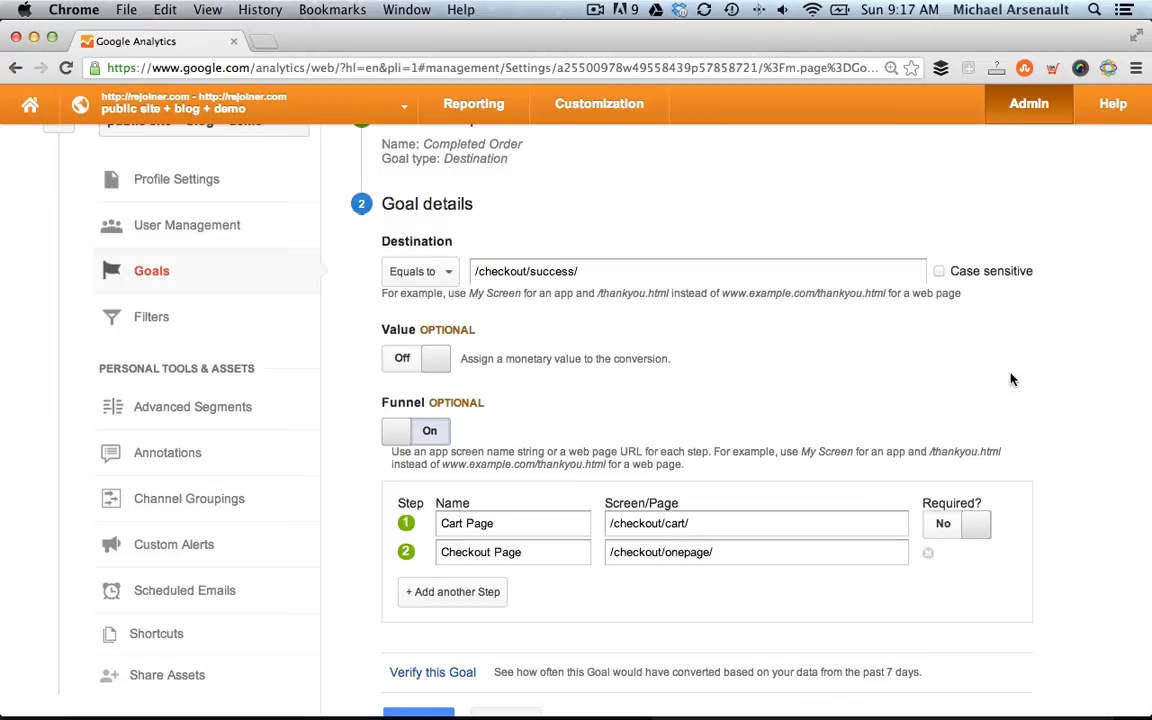
pyautogui.click(472, 104)
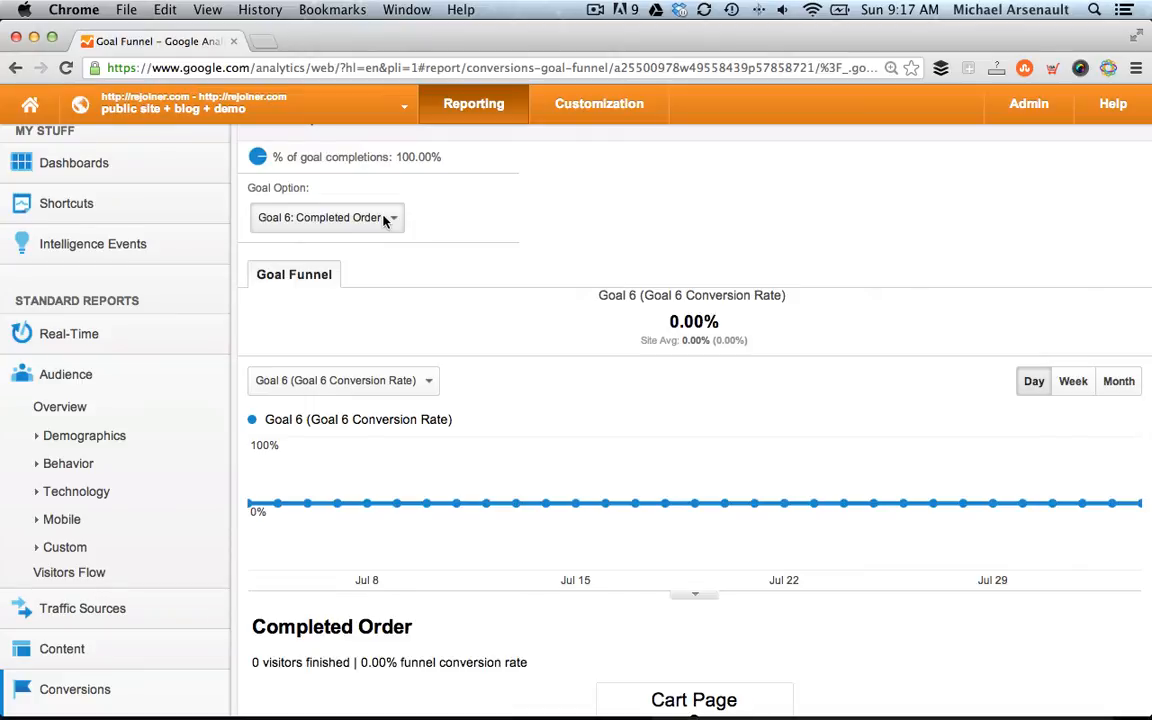
# - Scroll the Funnel Visualization to show Cart Page, Checkout Page and Completed Order at 0 visits
pyautogui.scroll(-3)
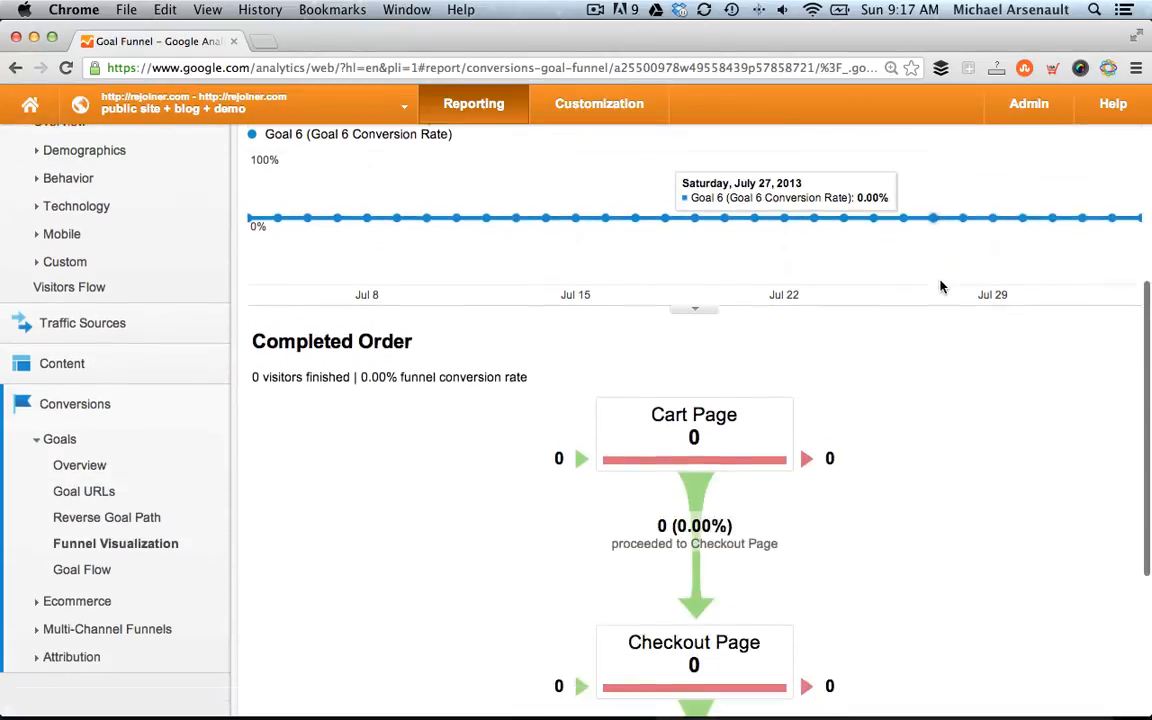
pyautogui.scroll(-3)
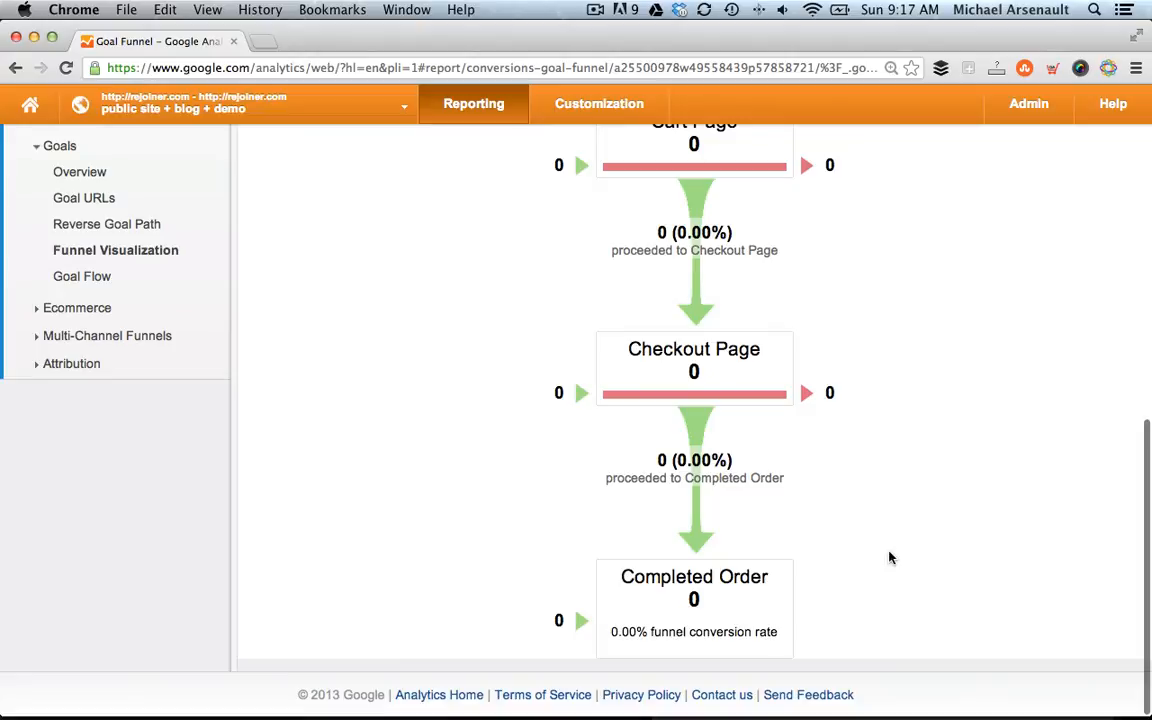
pyautogui.moveTo(680, 564)
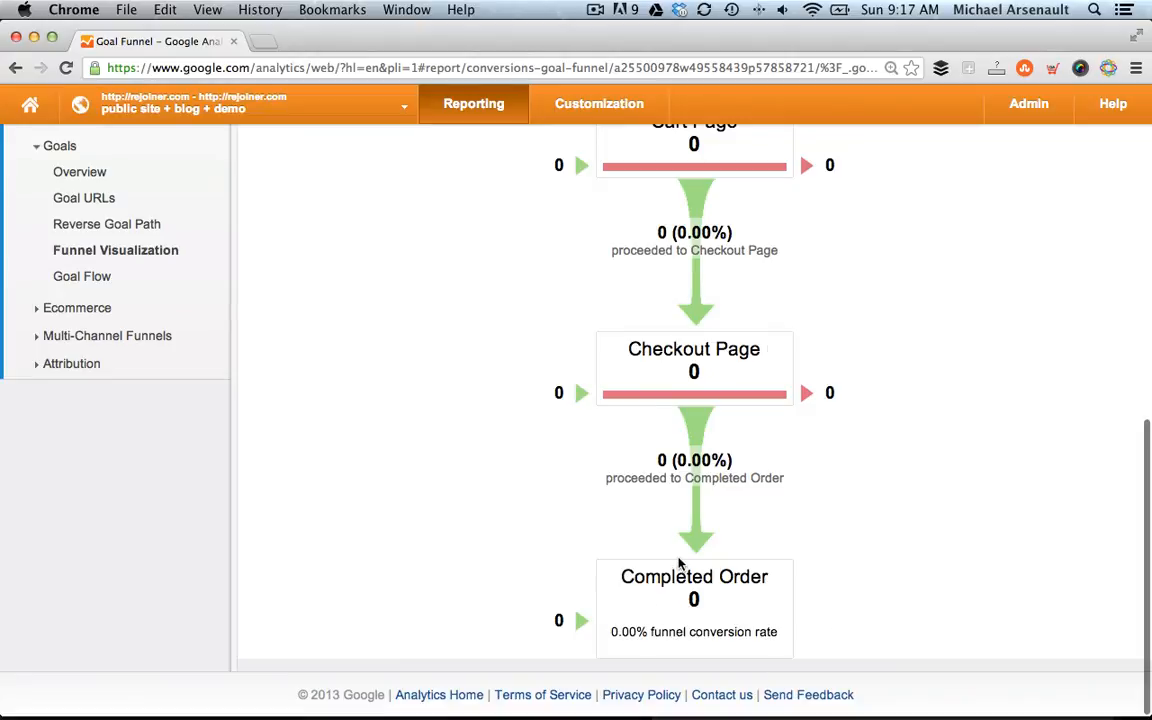